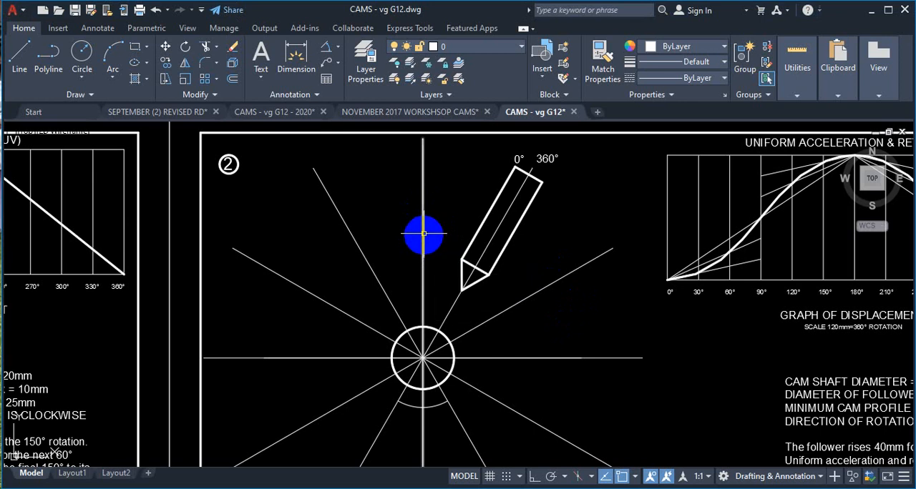
mouse_move(424, 230)
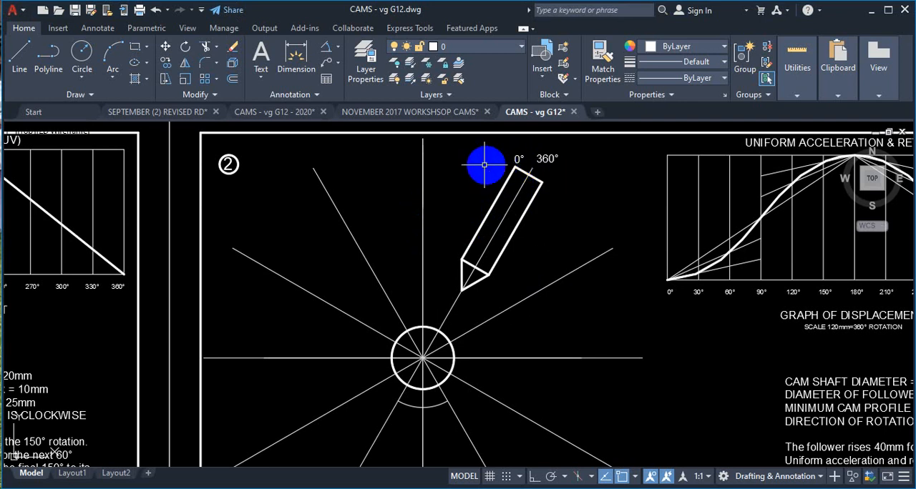
Step: Draw the first projection line, then add a construction circle, trim it and erase the leftover arc
drag(487, 166, 423, 166)
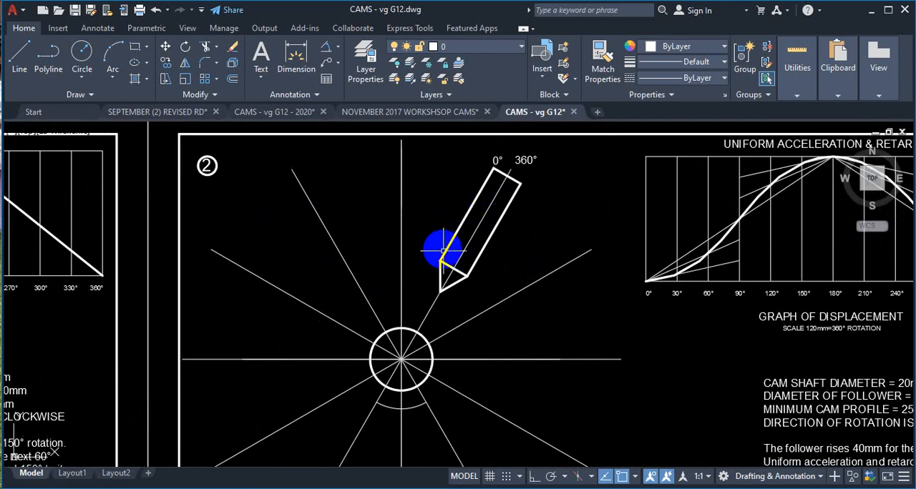
drag(443, 254, 498, 193)
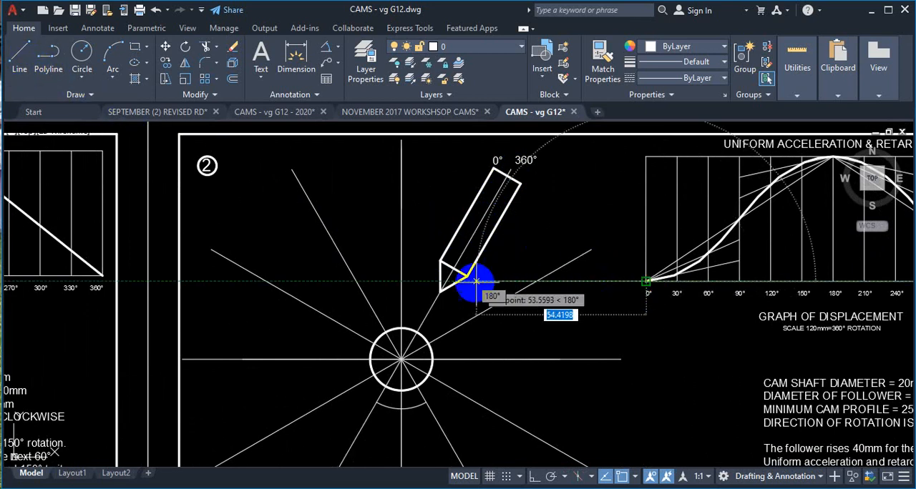
right_click(401, 283)
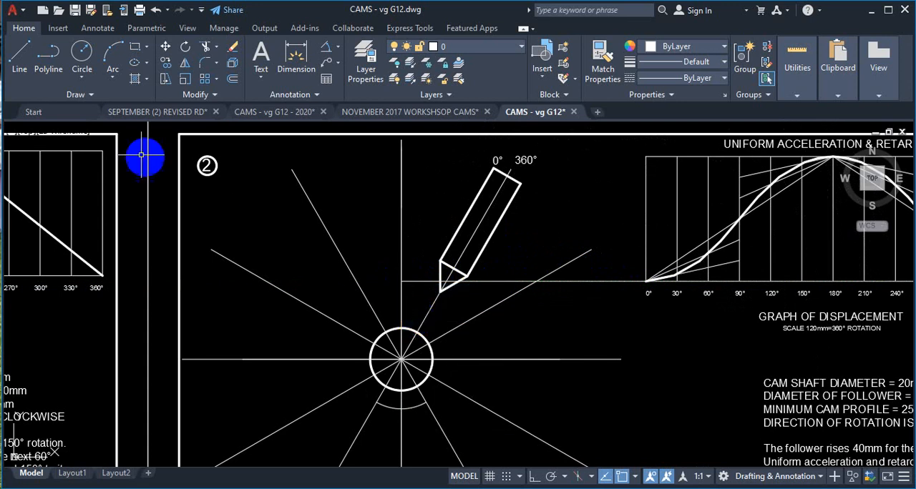
click(82, 52)
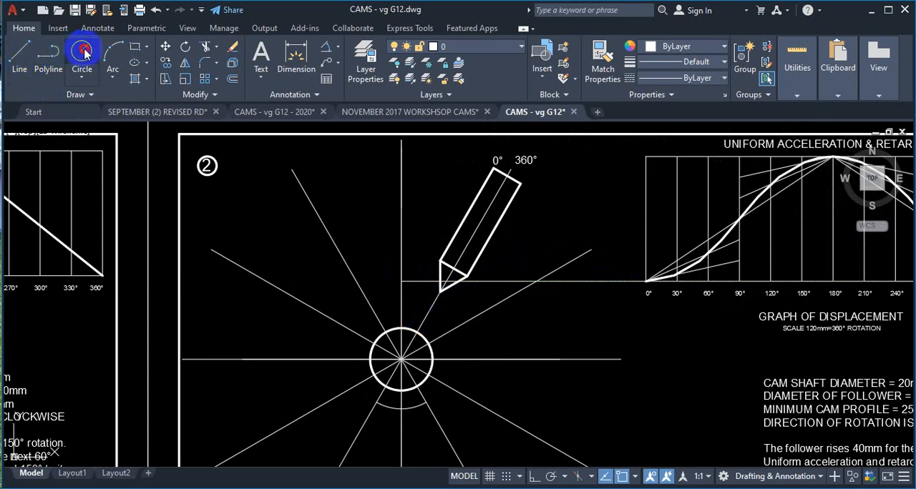
click(81, 55)
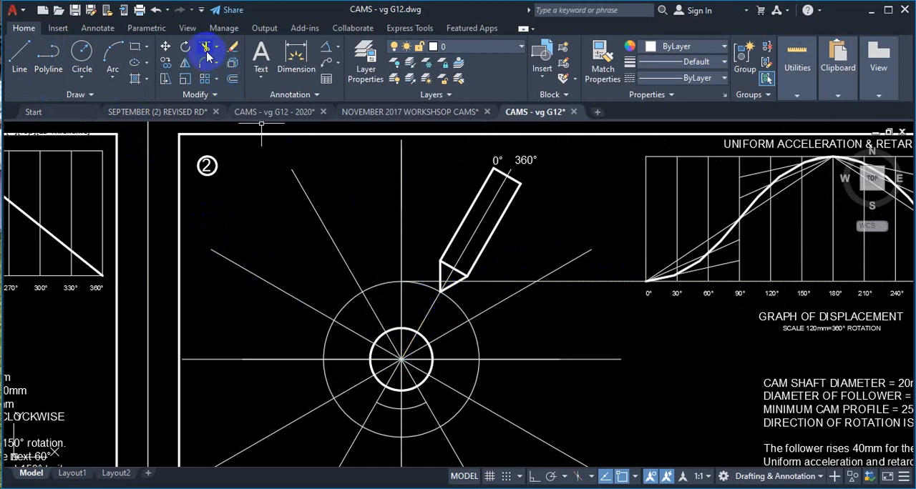
click(207, 47)
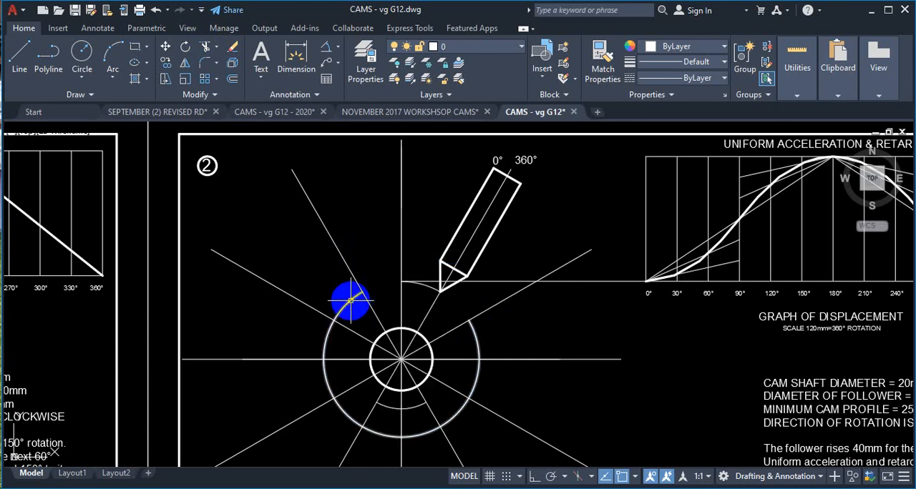
right_click(351, 298)
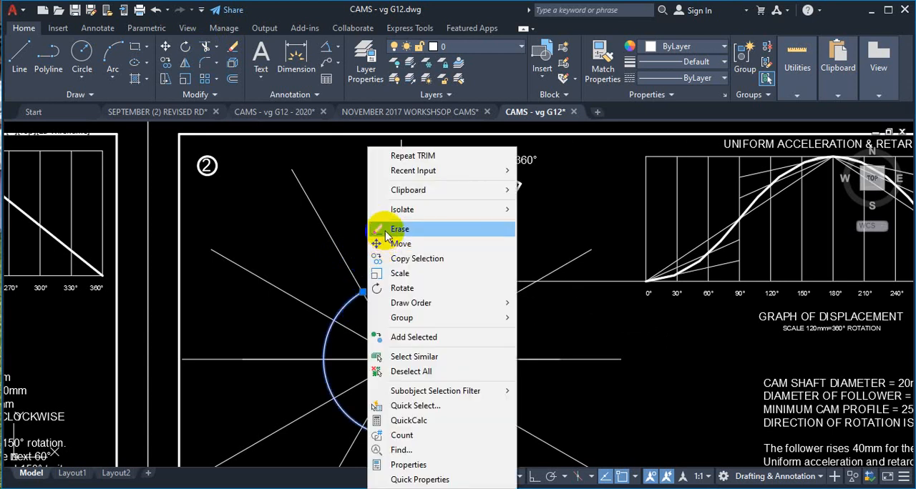
click(400, 229)
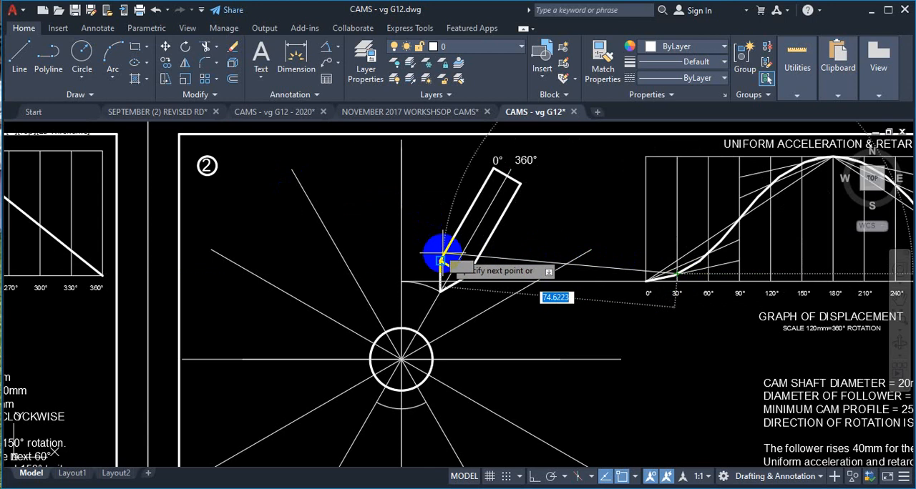
mouse_move(398, 275)
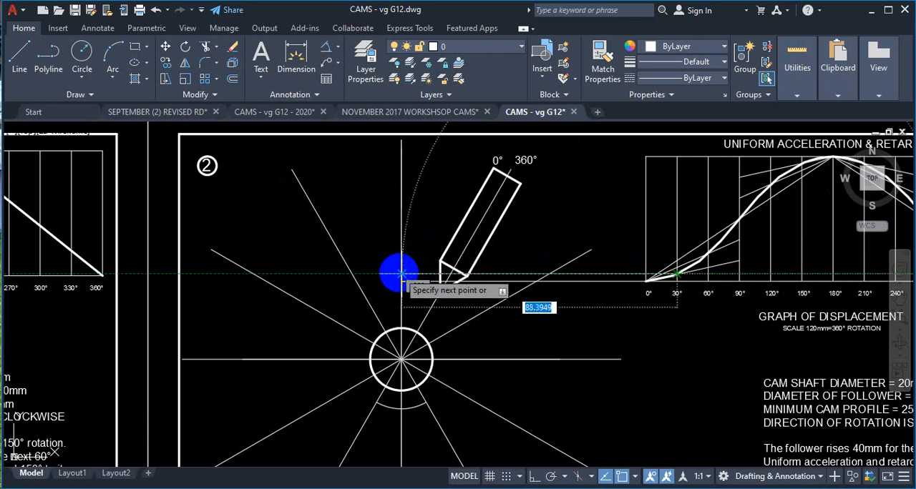
Step: Draw the remaining horizontal projection lines from each graph point to the vertical centre line
right_click(422, 271)
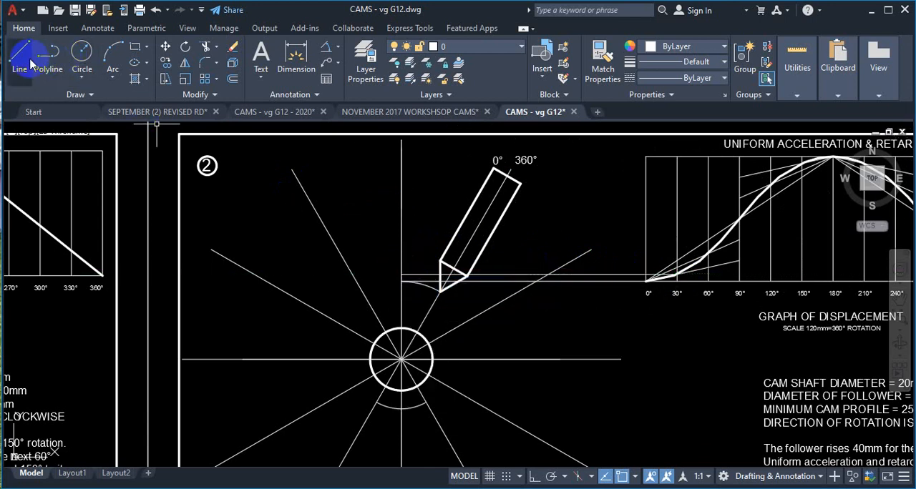
click(20, 57)
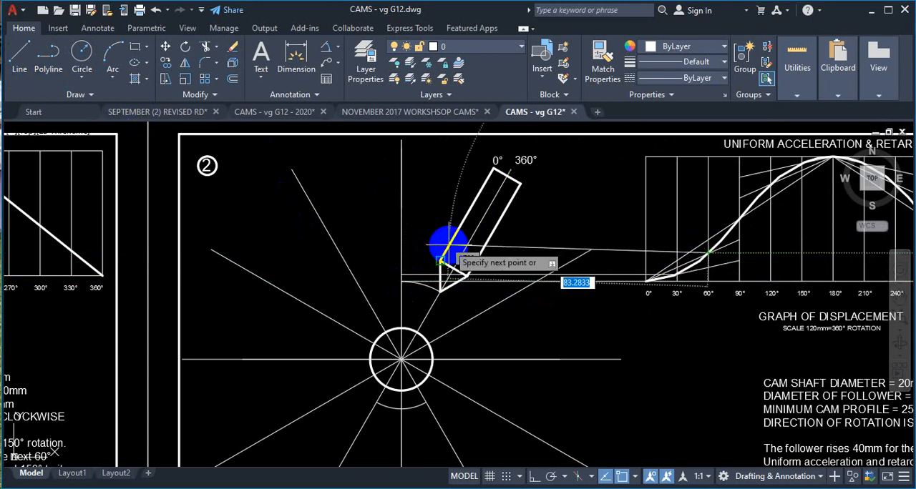
right_click(430, 258)
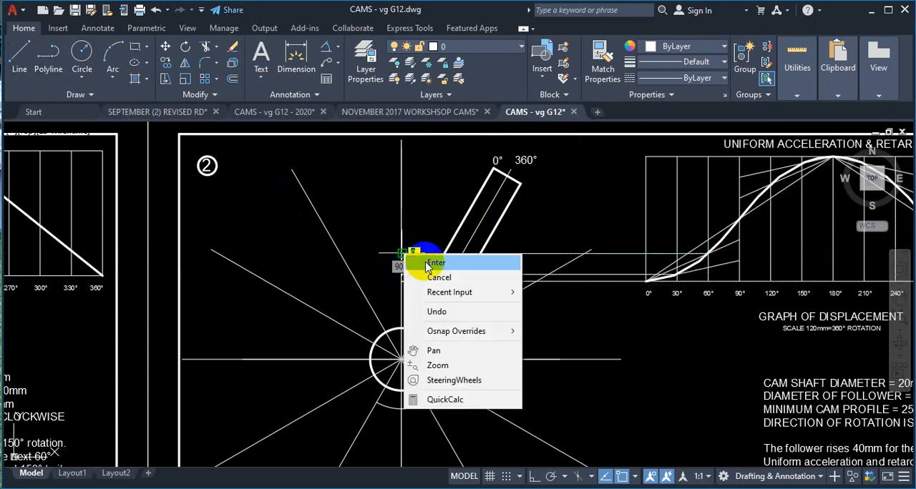
click(435, 264)
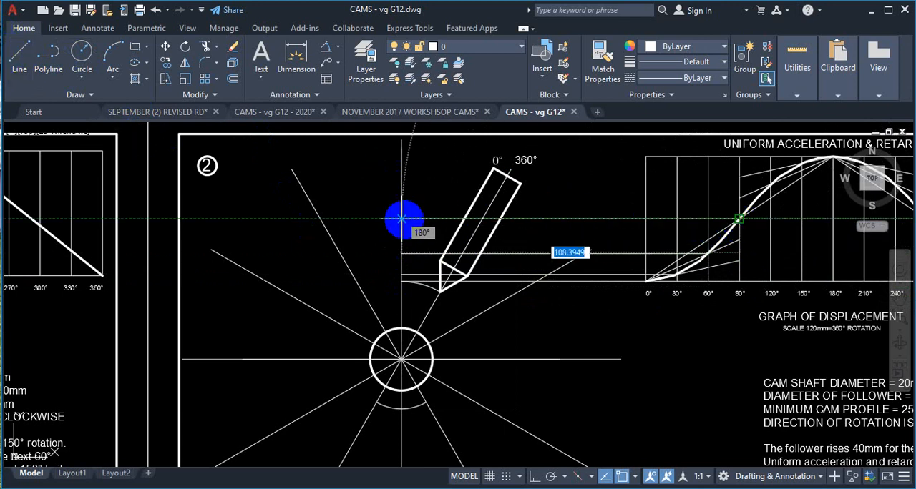
right_click(404, 222)
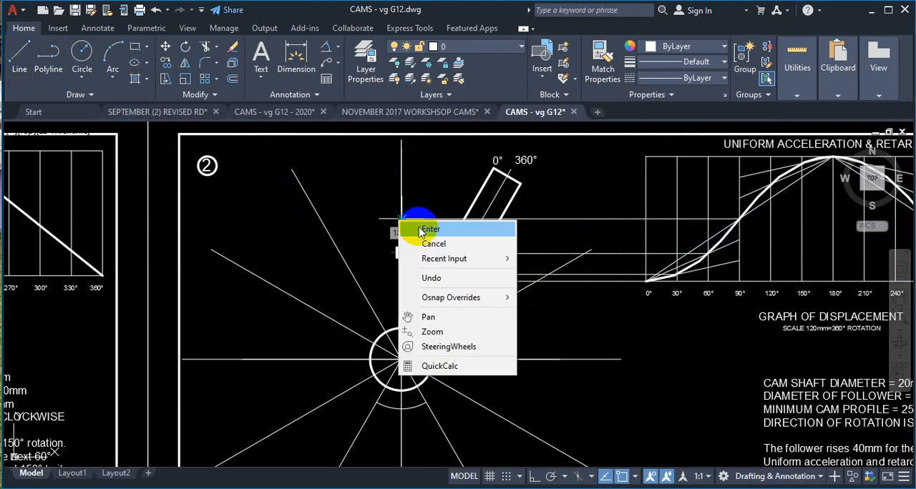
click(429, 229)
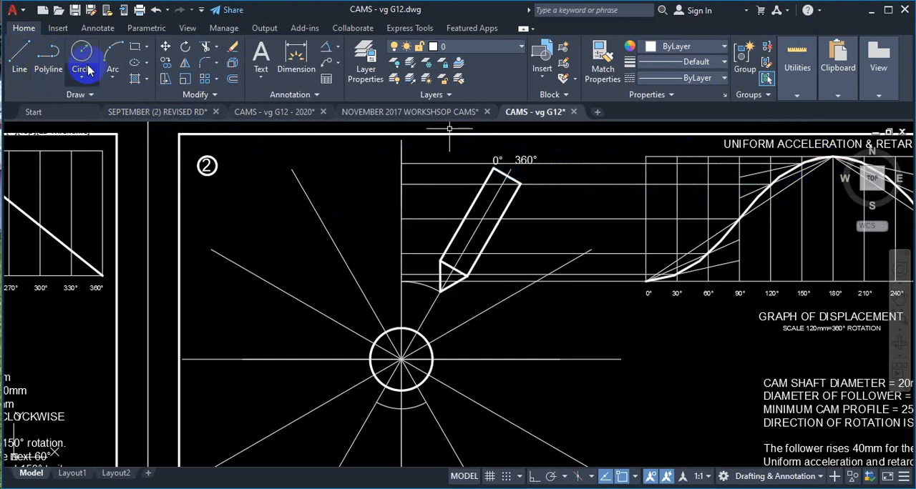
click(80, 60)
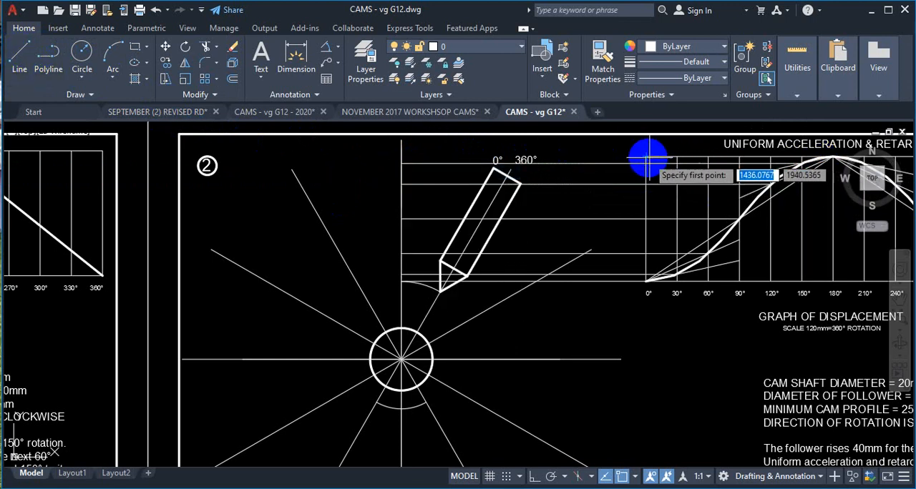
click(647, 158)
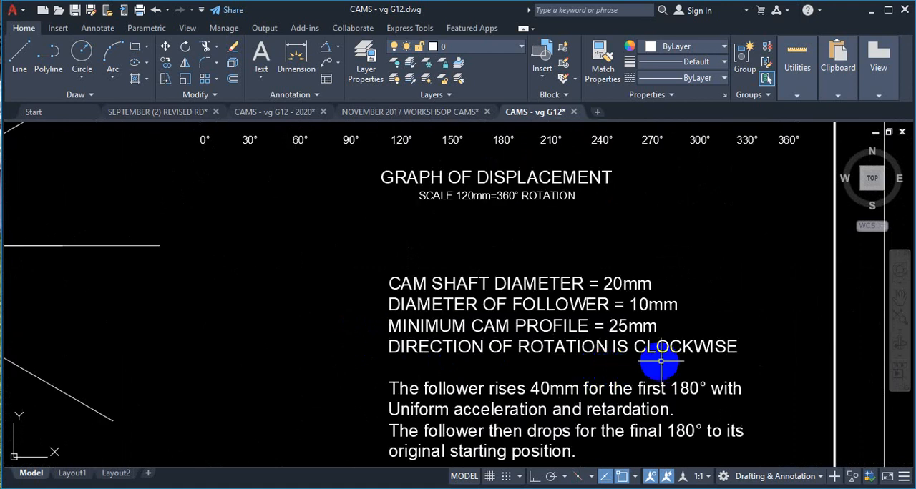
mouse_move(685, 364)
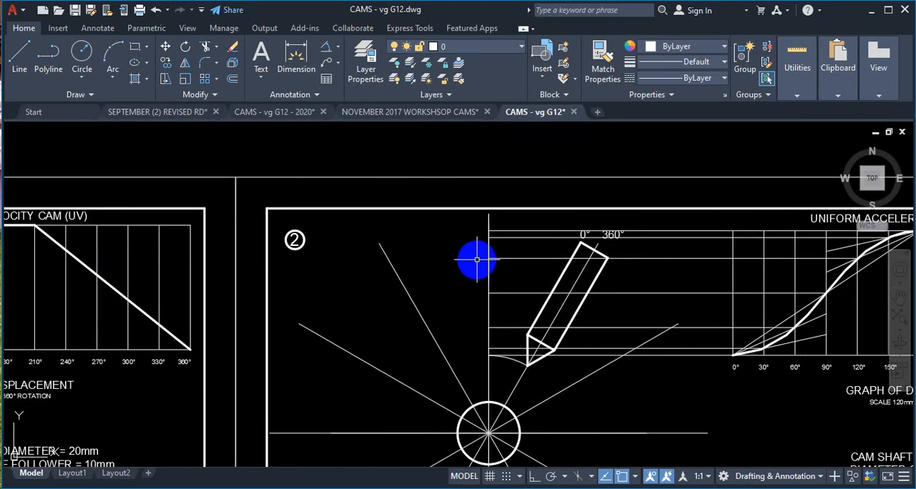
mouse_move(486, 223)
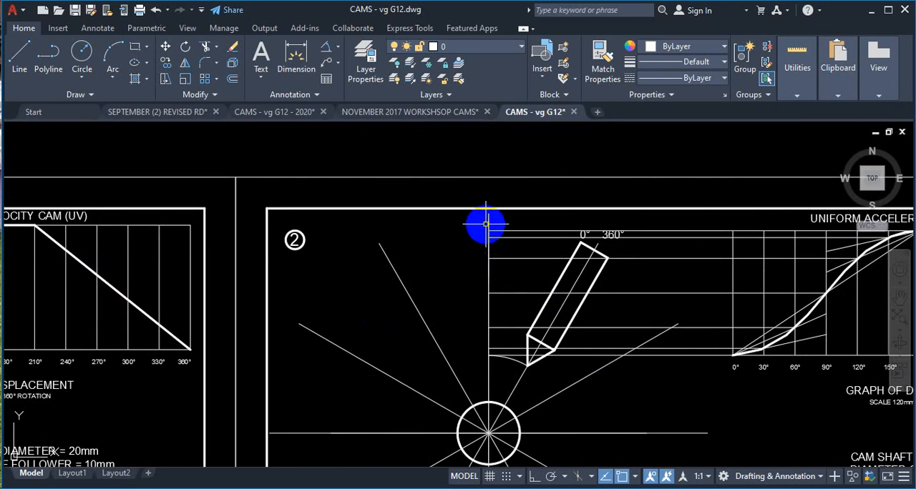
drag(487, 223, 384, 252)
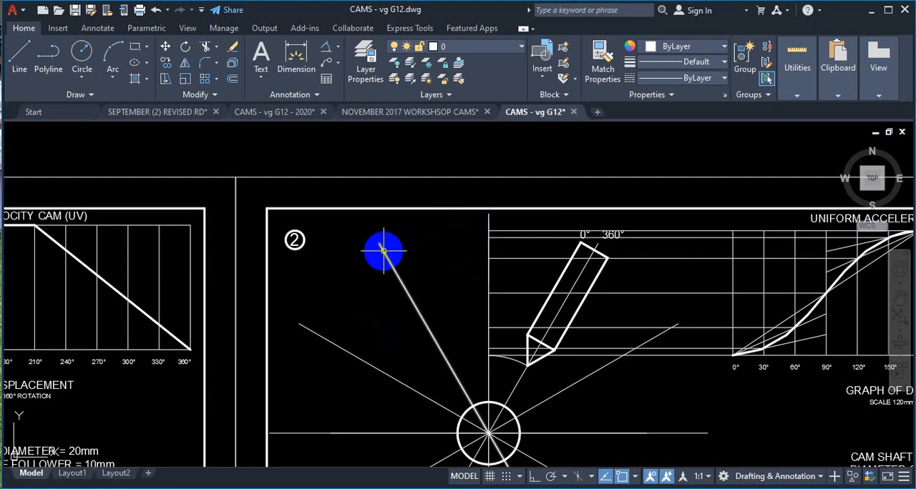
drag(384, 252, 335, 366)
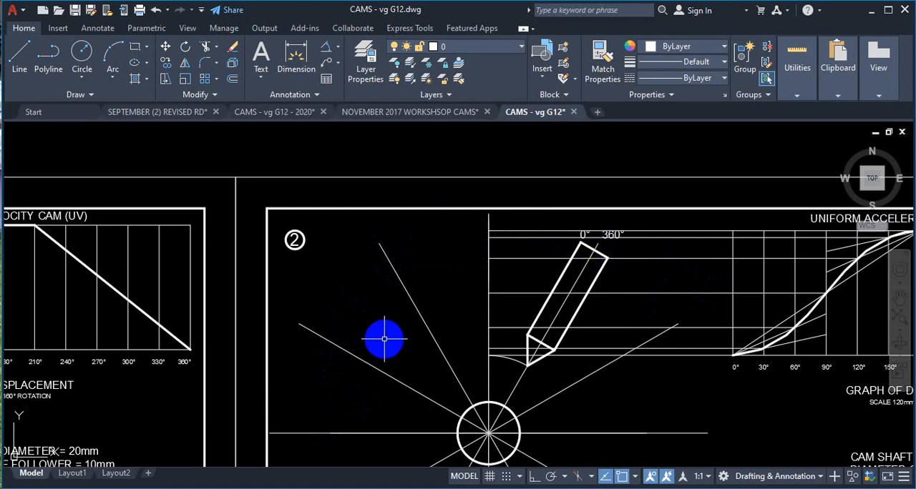
drag(383, 339, 489, 352)
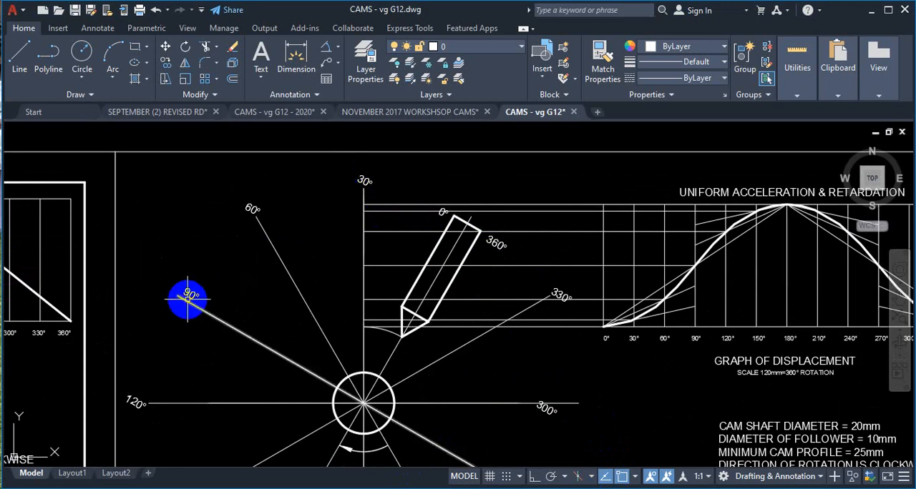
scroll(down, 3)
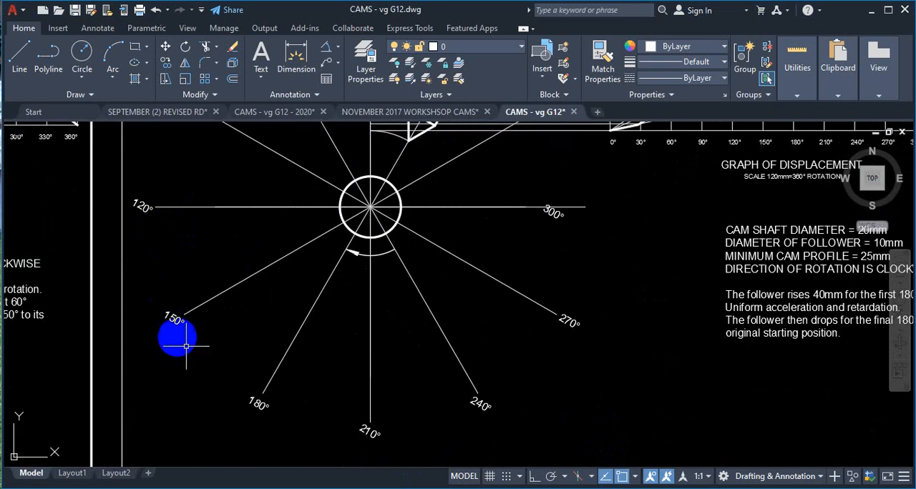
drag(179, 343, 561, 329)
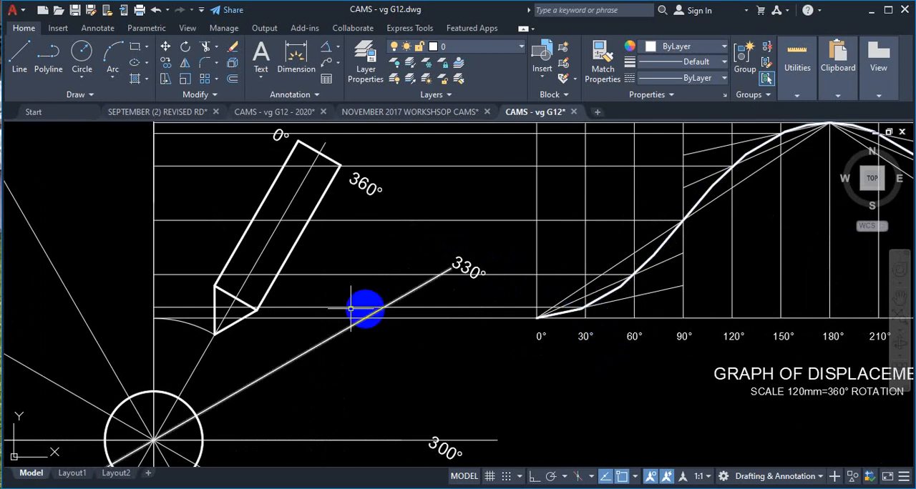
Step: Draw a circle from the shaft centre through the first projected point and trim it to a mark on the 60° line
click(81, 54)
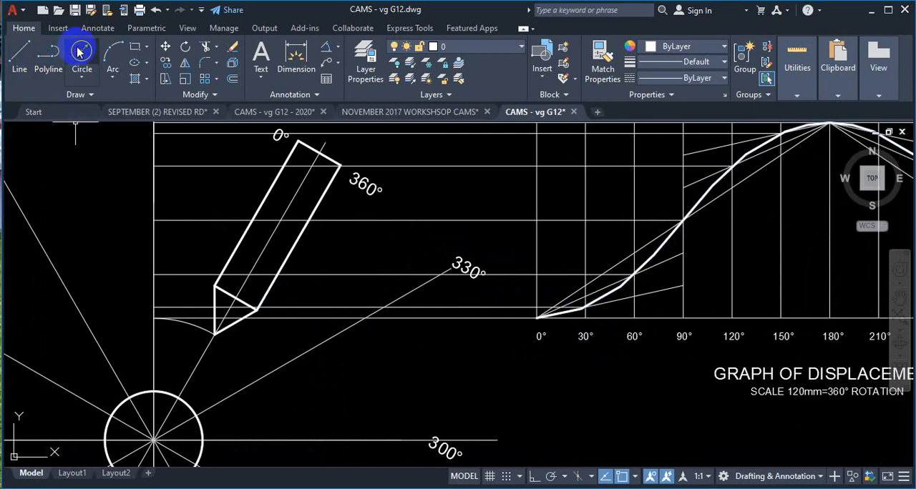
click(81, 57)
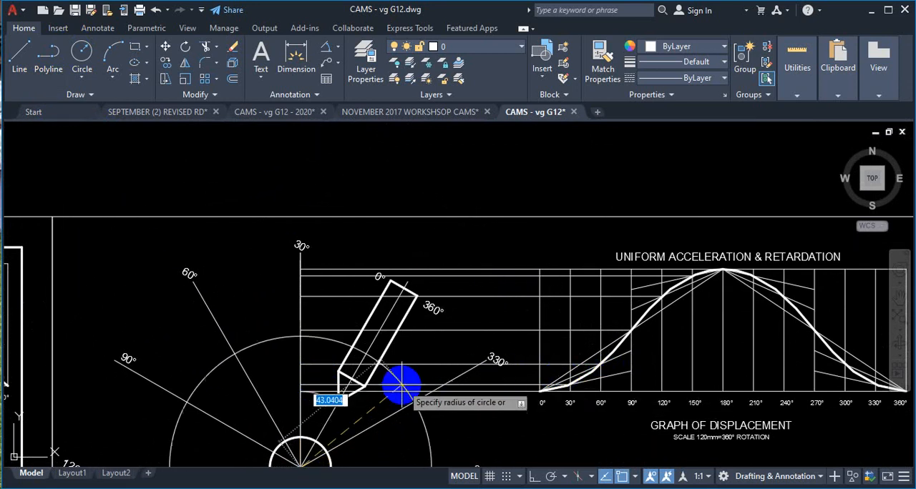
mouse_move(299, 365)
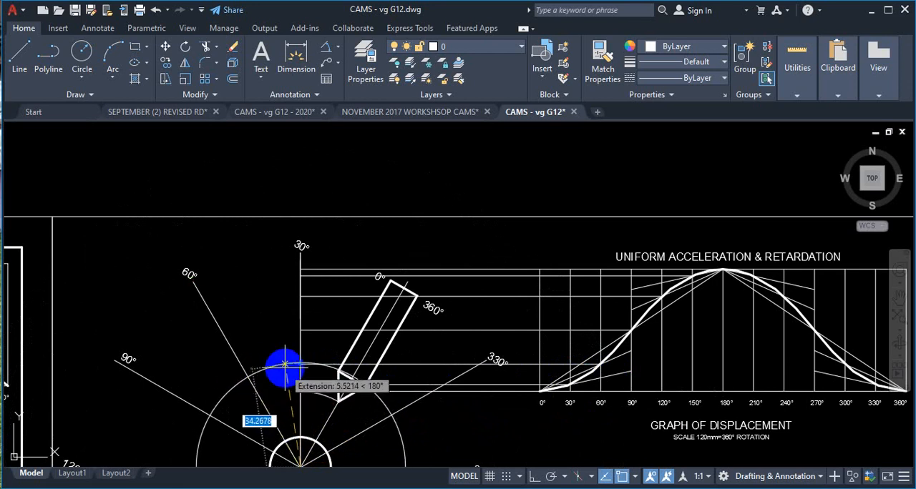
right_click(285, 361)
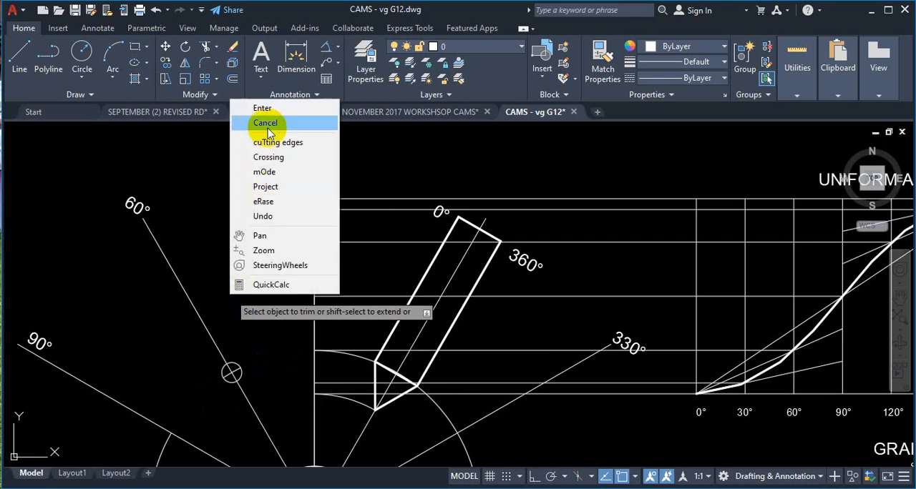
click(266, 123)
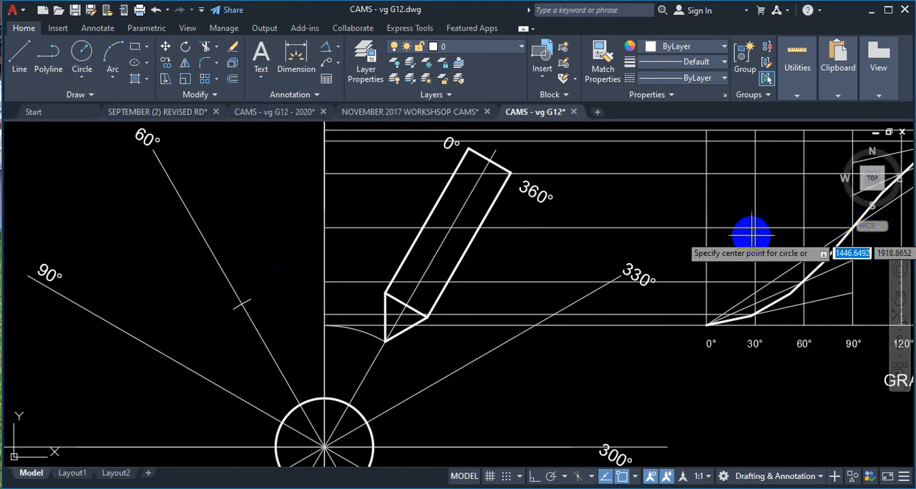
mouse_move(336, 429)
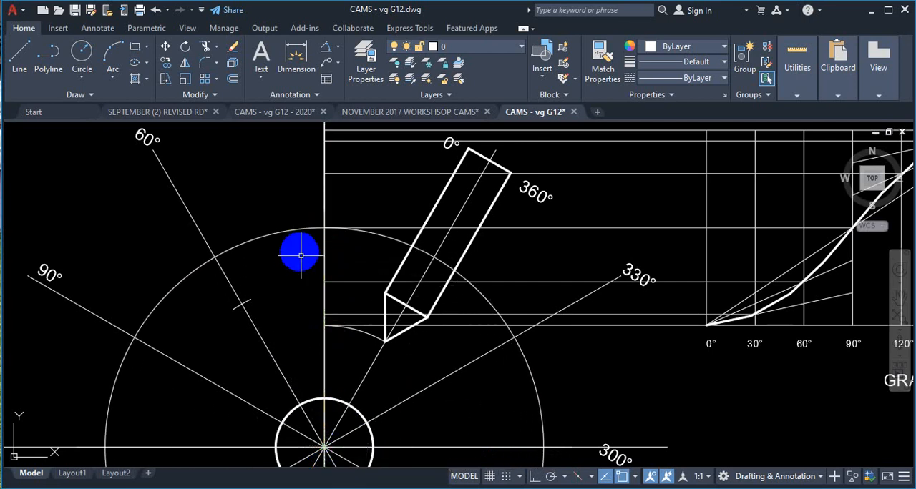
Step: Draw the next circle from the shaft centre and trim it to a short arc mark on the 90° line
click(82, 55)
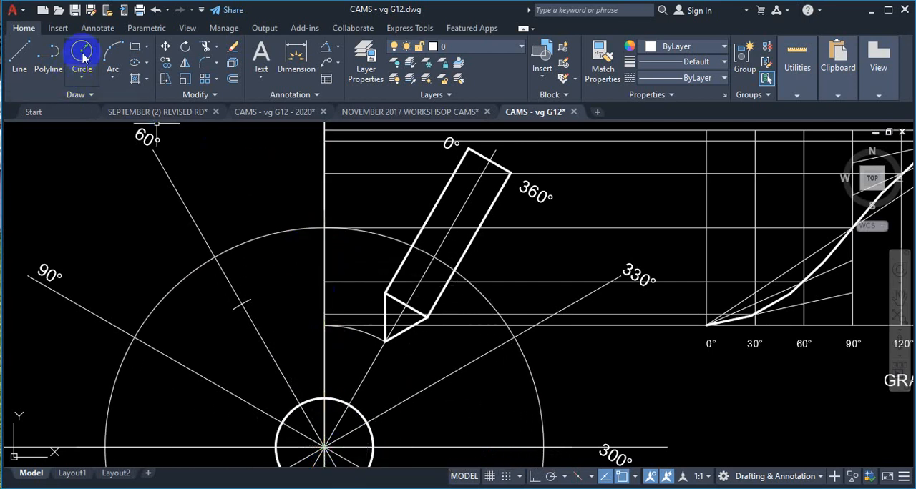
click(82, 56)
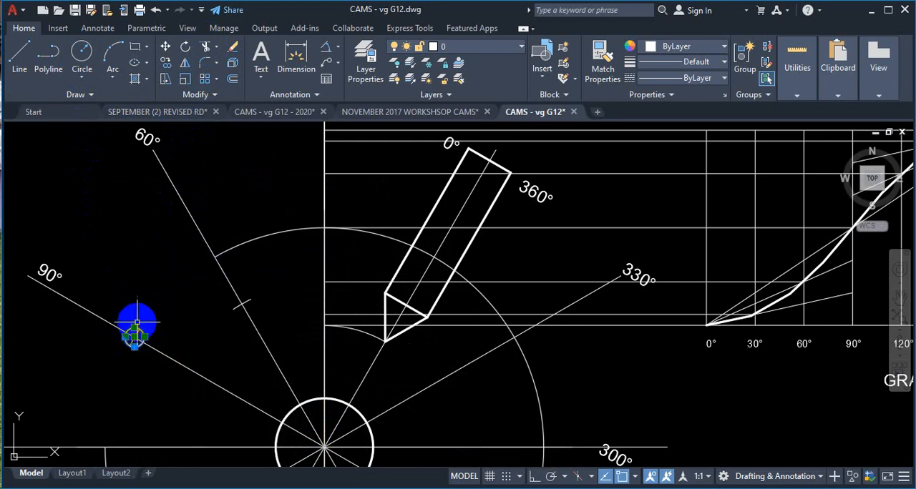
right_click(136, 326)
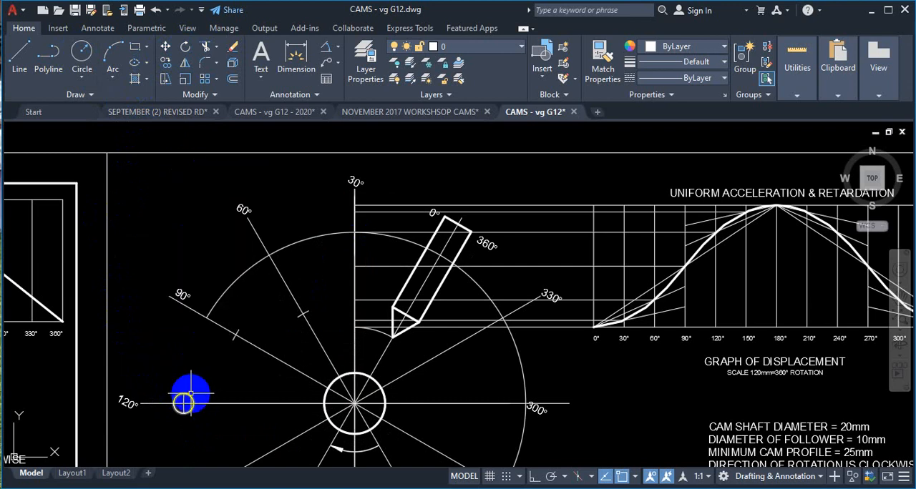
Step: Erase the helper construction circle left near the 120° division line
right_click(185, 404)
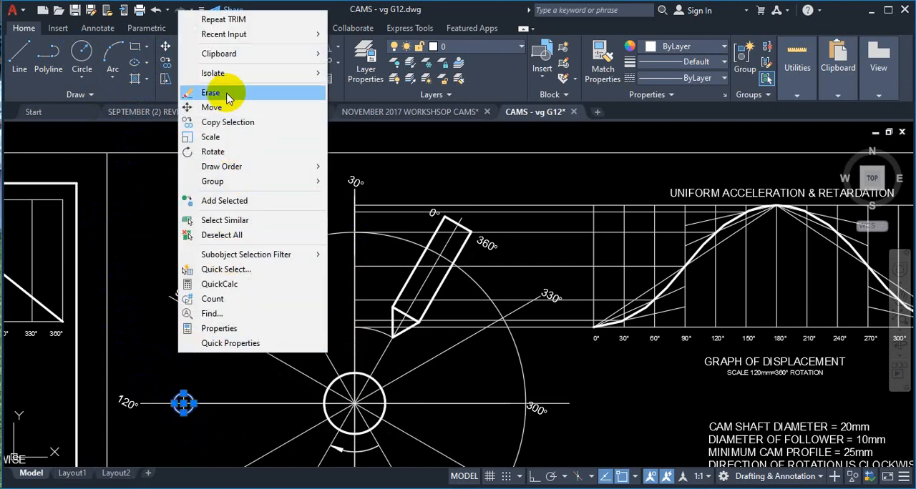
click(211, 92)
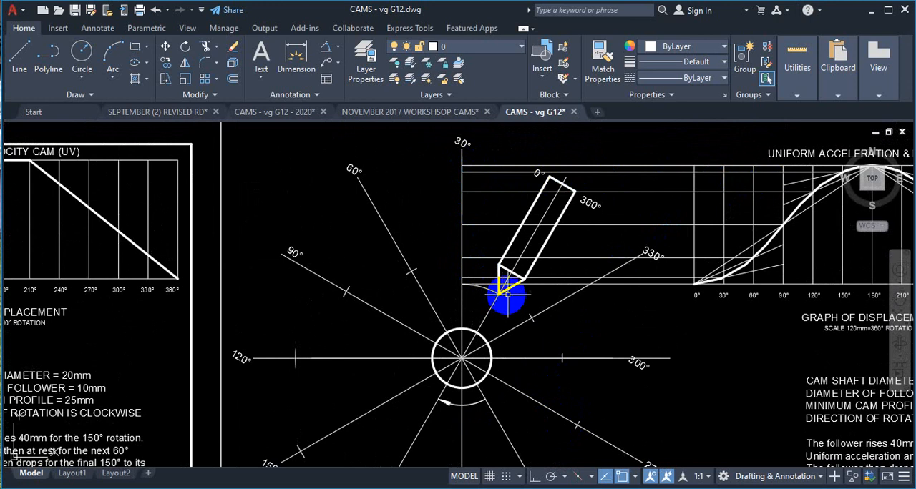
Step: Begin the closed profile curve at the first marked displacement point near the 330° line
drag(508, 293, 465, 275)
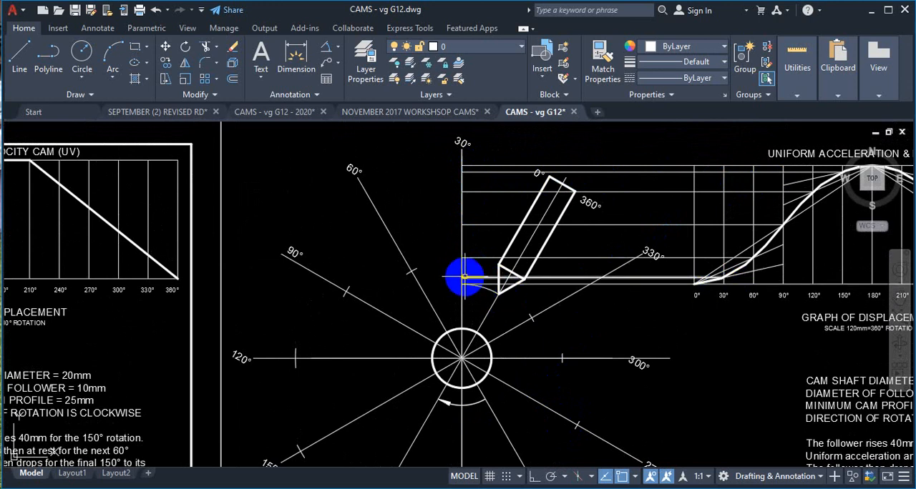
scroll(down, 3)
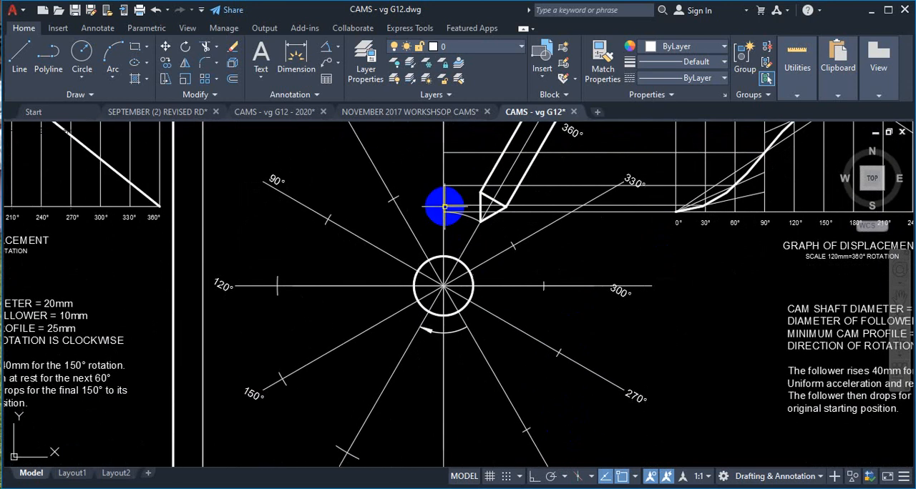
mouse_move(217, 133)
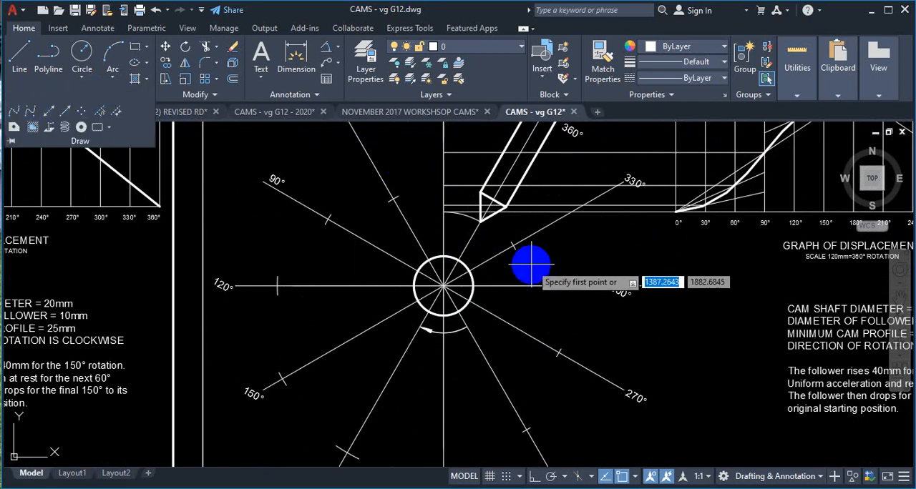
mouse_move(480, 222)
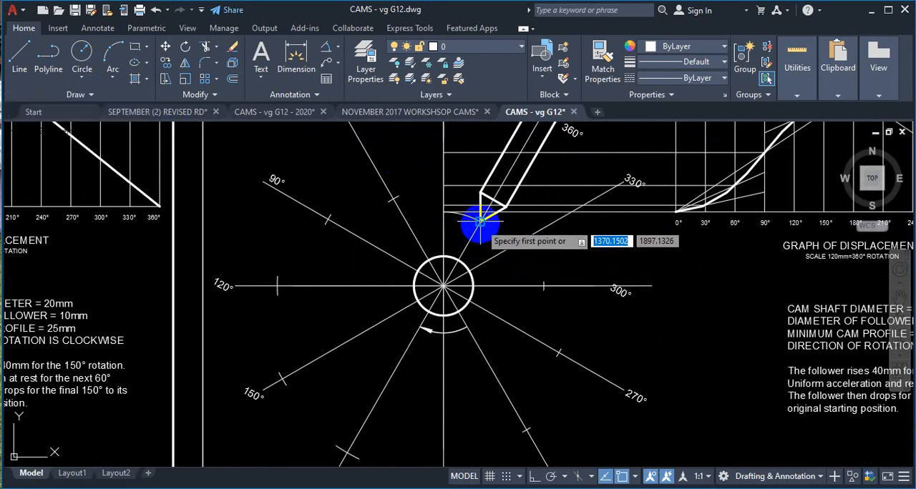
click(478, 223)
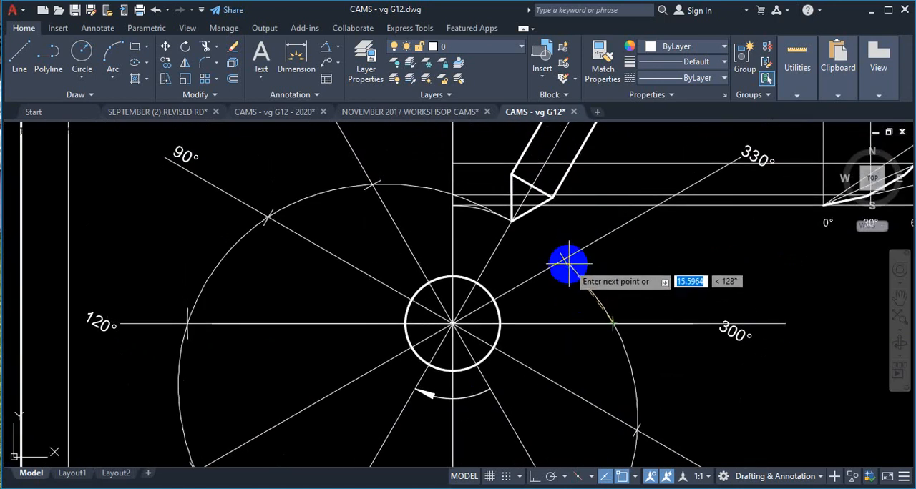
mouse_move(541, 240)
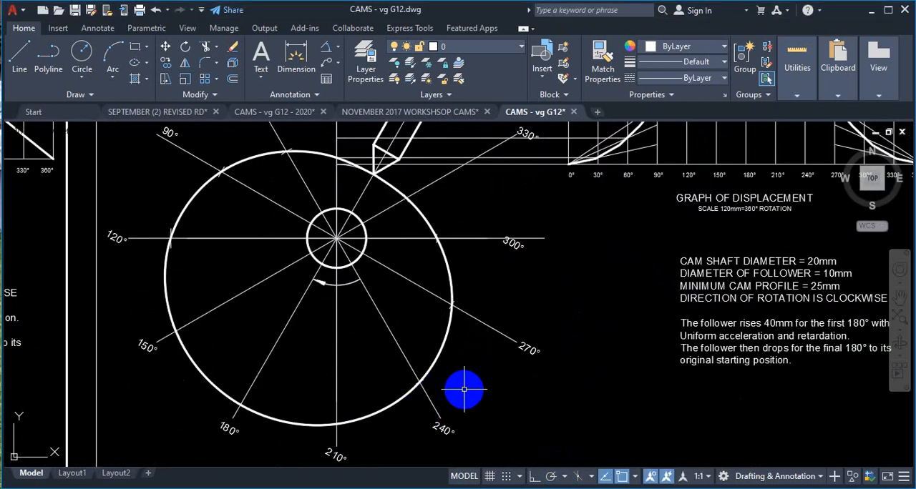
drag(464, 389, 478, 295)
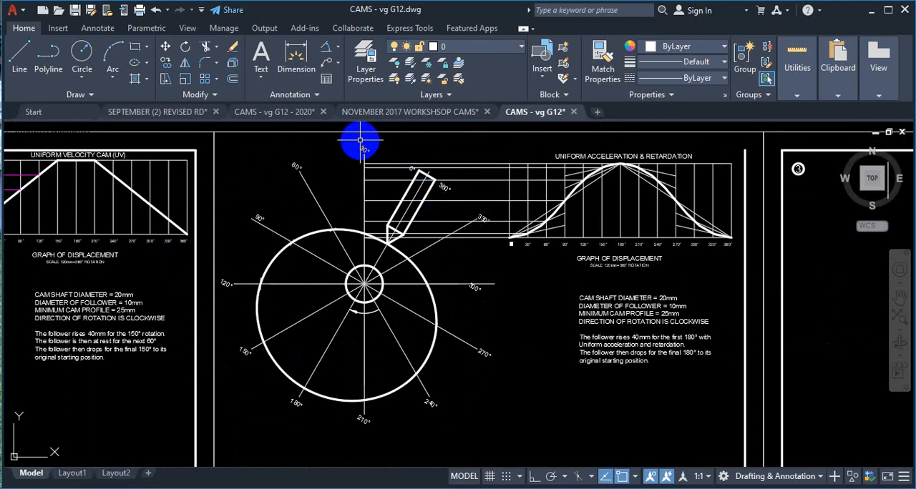
mouse_move(361, 194)
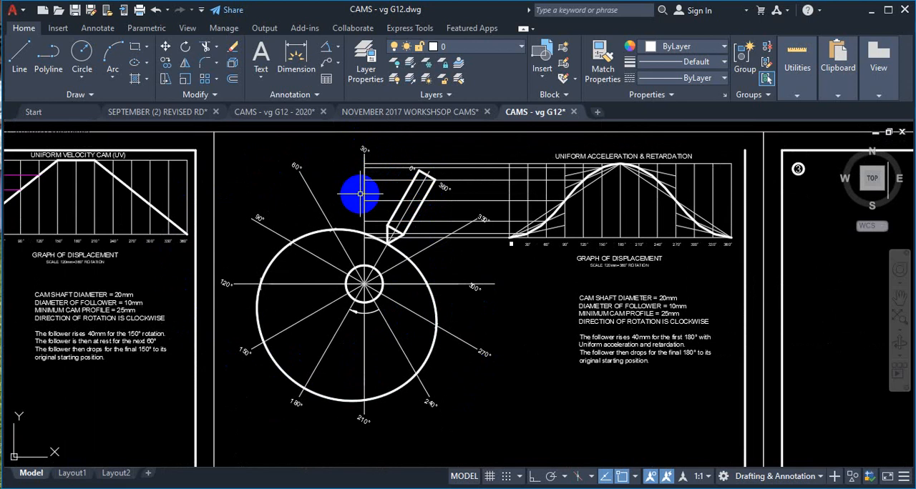